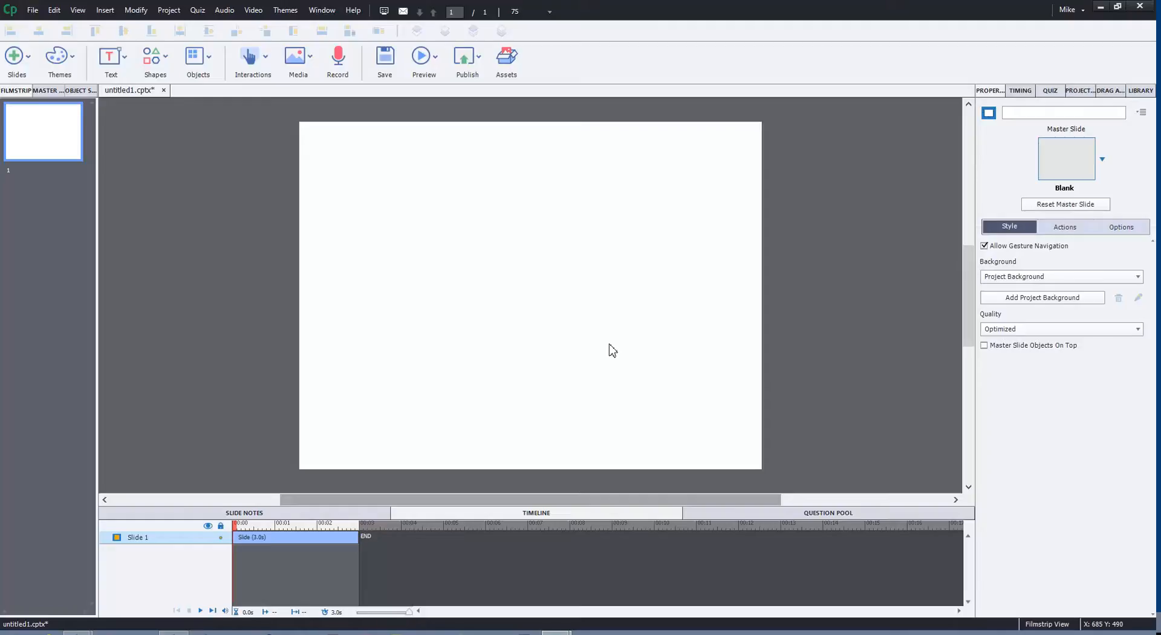
mouse_move(65, 185)
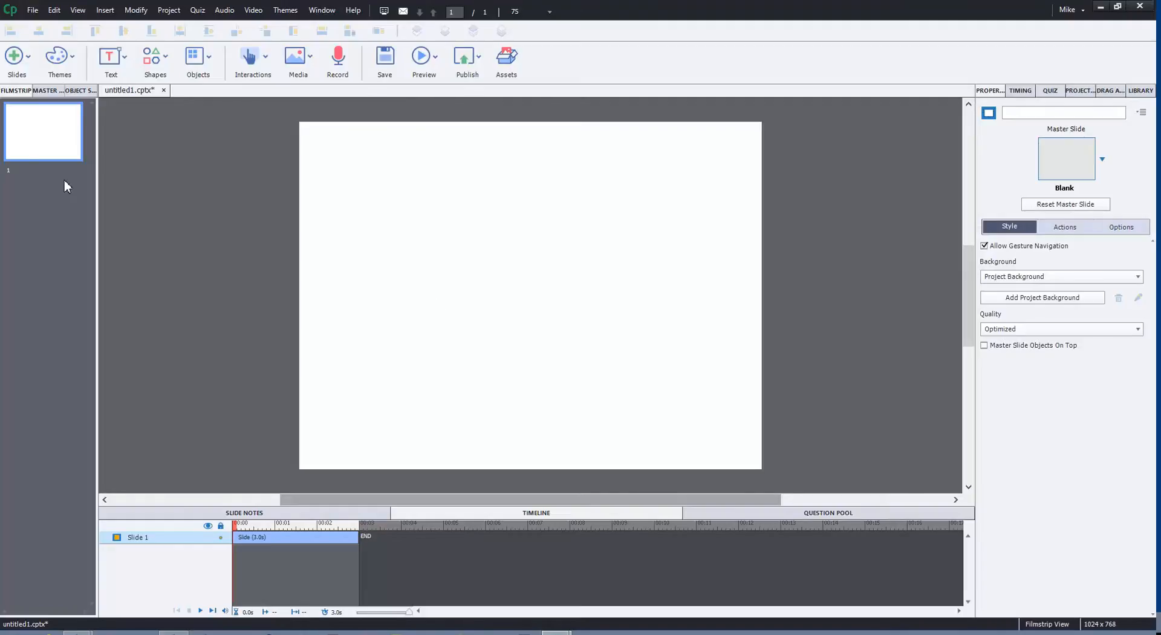
Duplicate the blank first slide from the Filmstrip, giving two slides.
click(86, 268)
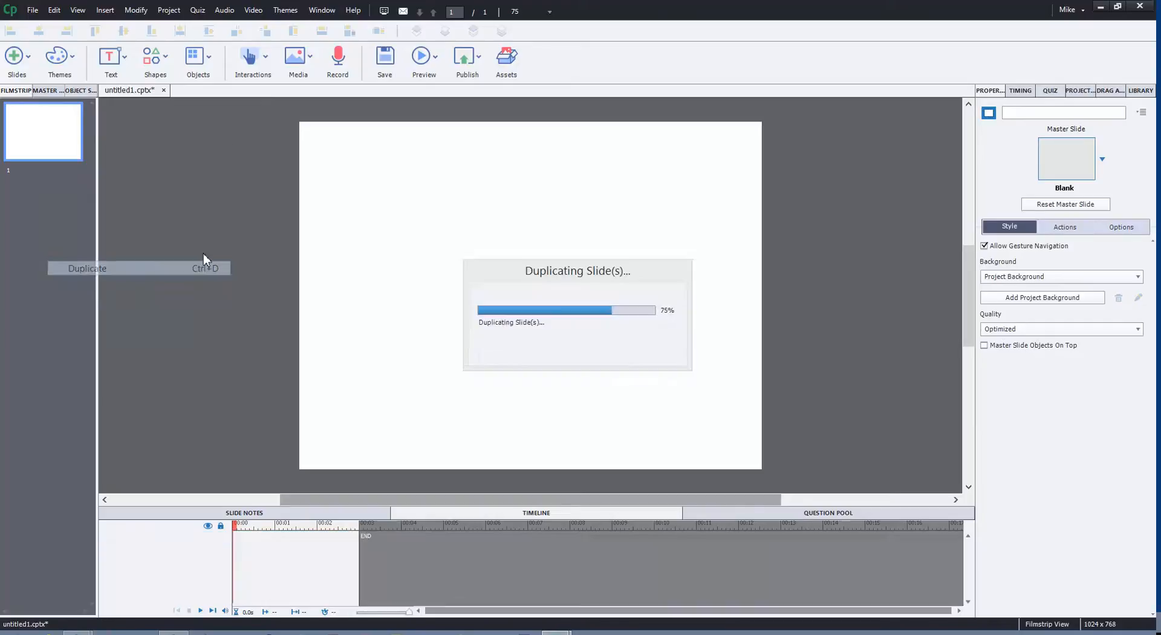
click(86, 268)
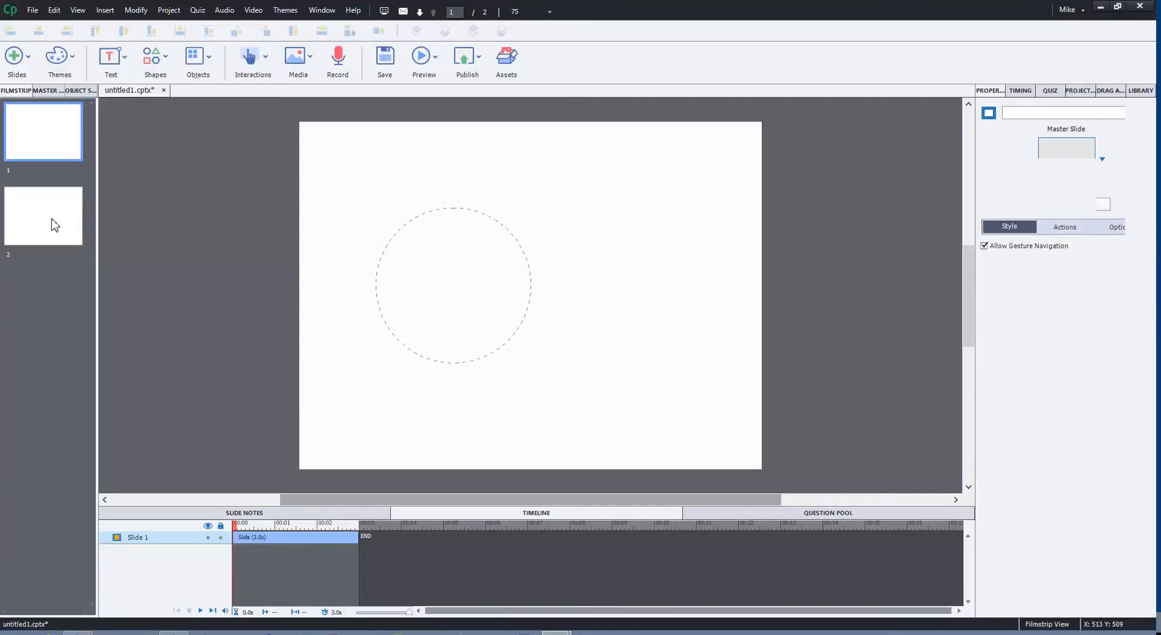
Draw a large filled square on slide 2, then return to slide 1.
click(43, 215)
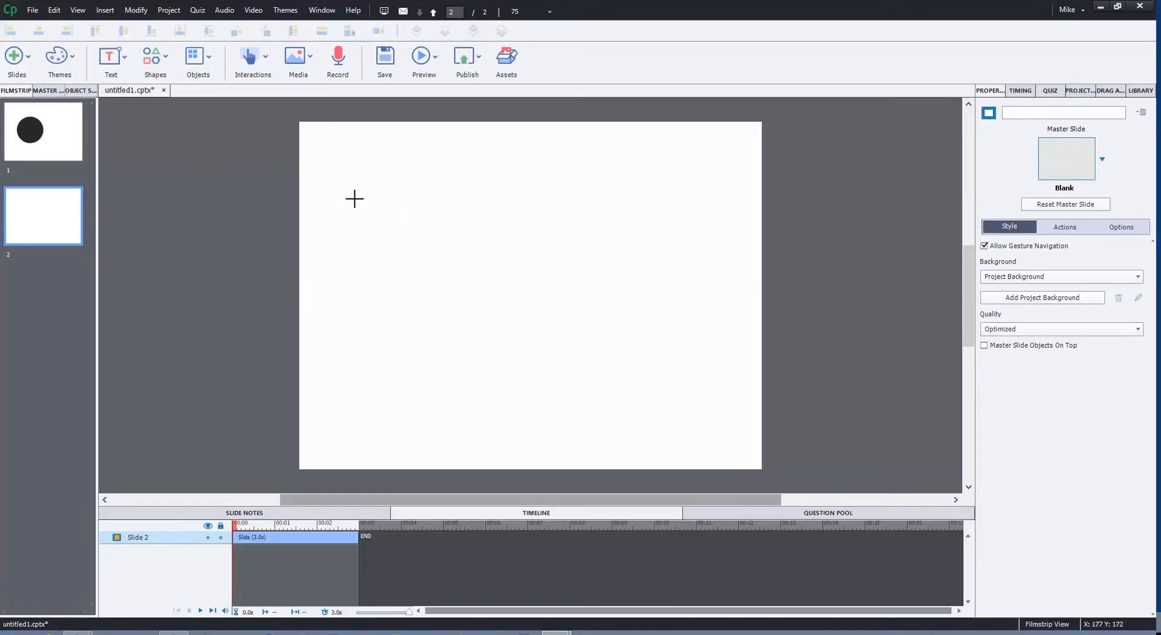
drag(344, 193, 561, 409)
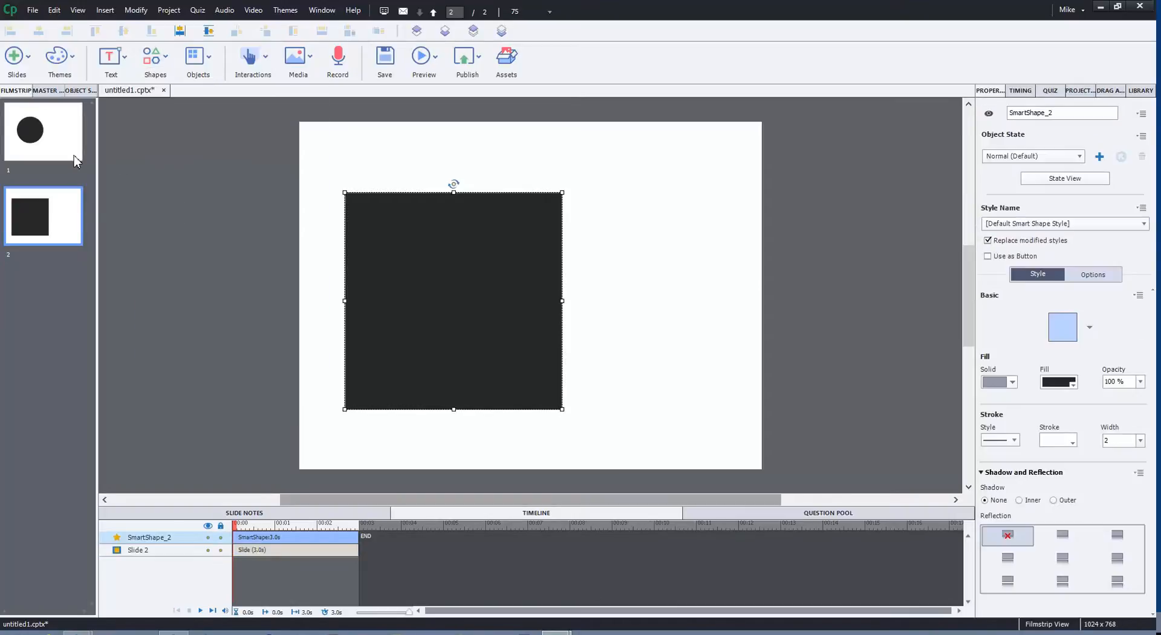
click(42, 131)
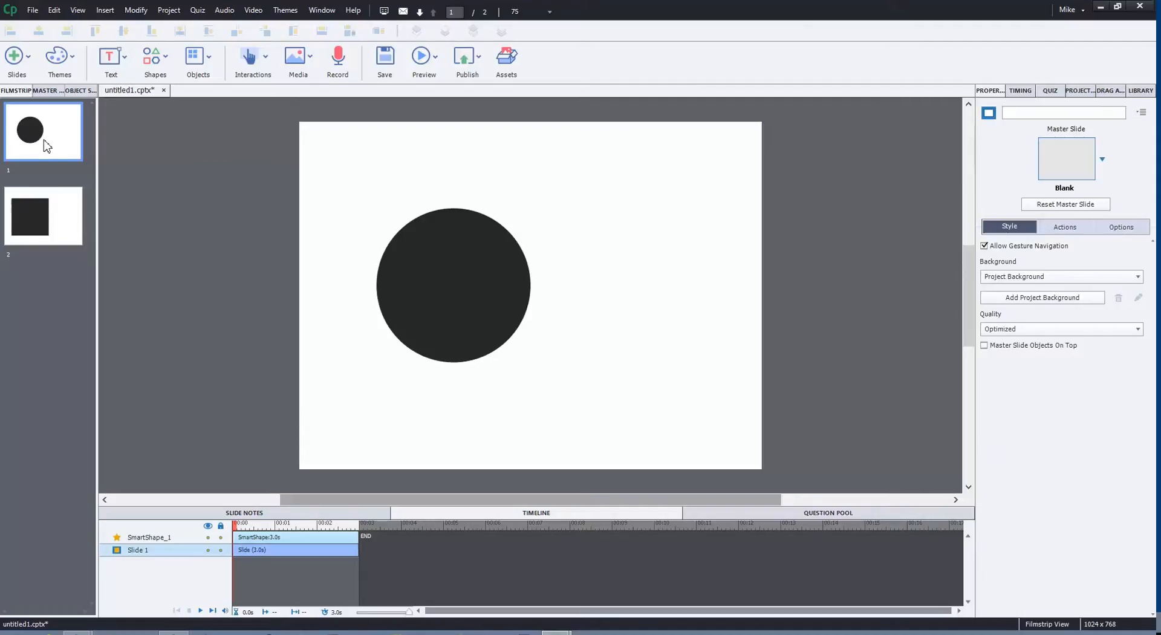
mouse_move(34, 165)
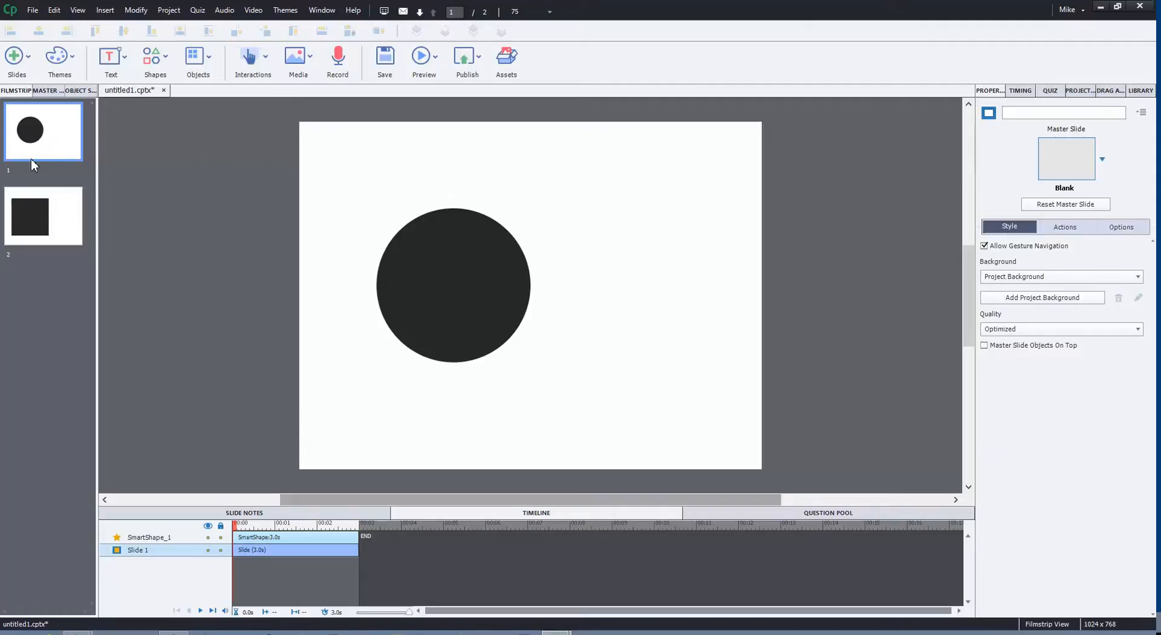
mouse_move(288, 103)
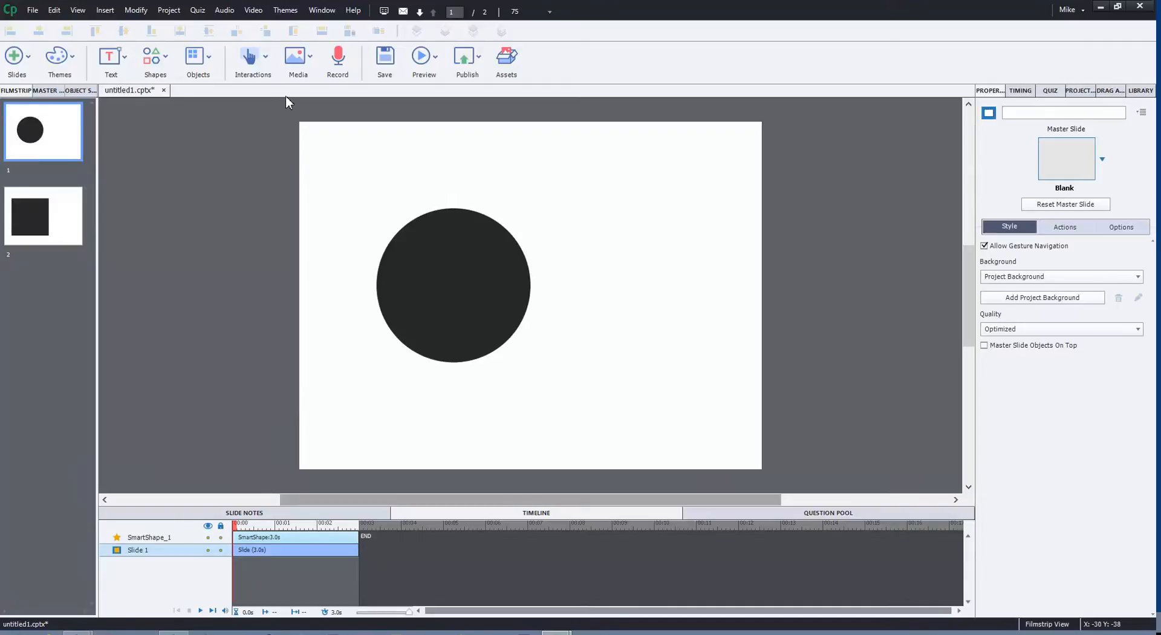
mouse_move(261, 129)
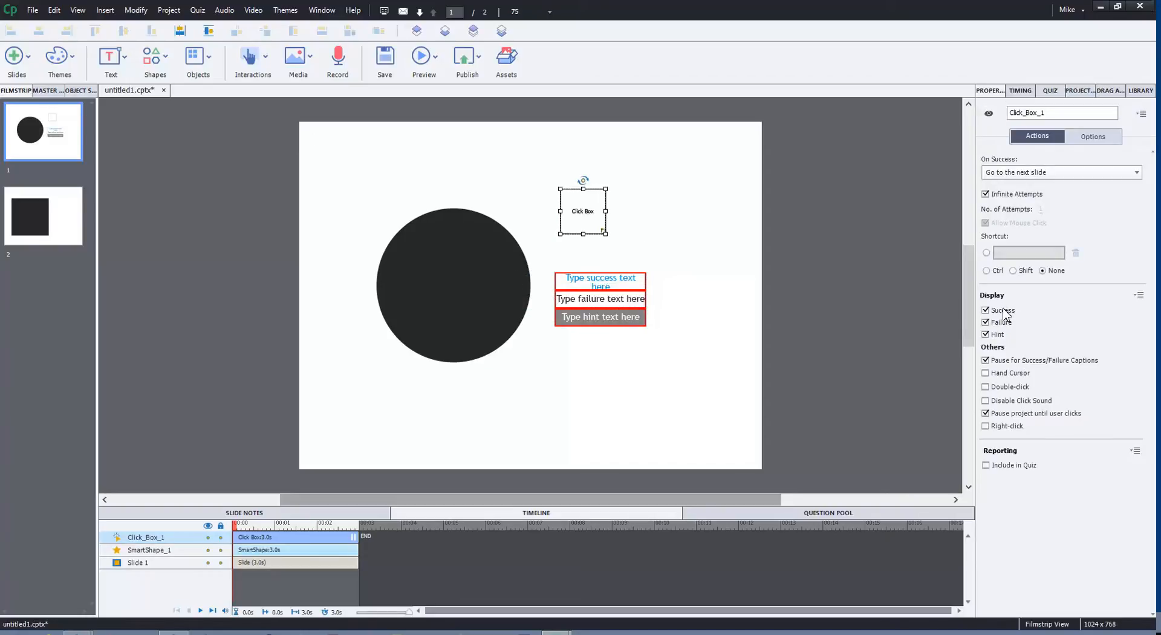
Disable Success, Failure and Hint captions, set On Success to No Action, move box top-right.
click(987, 322)
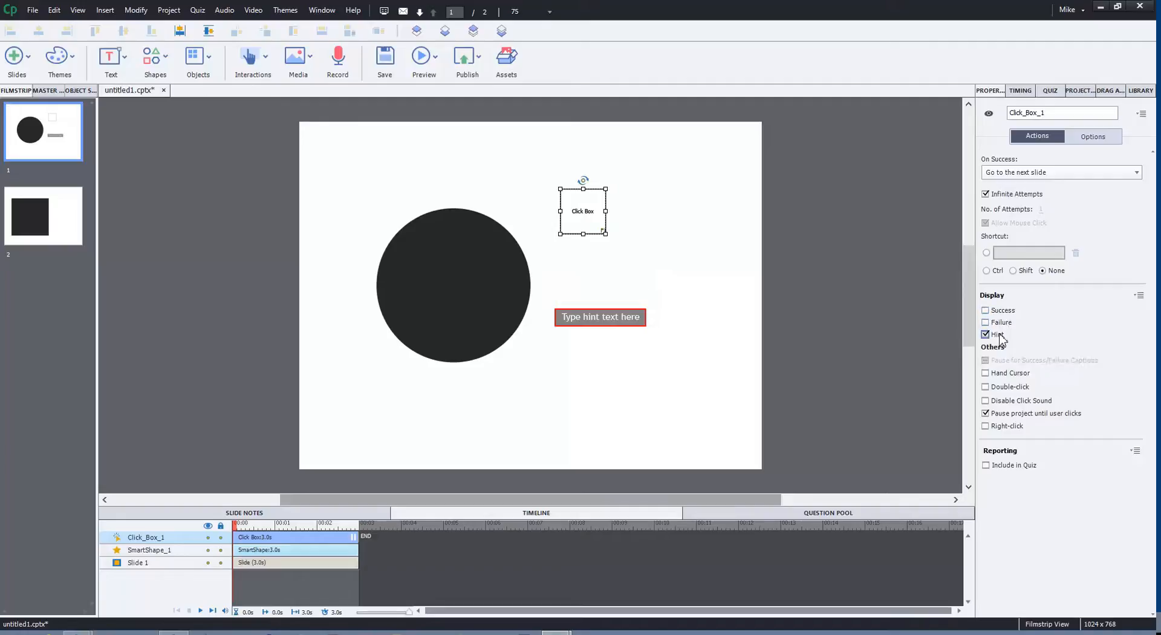
click(985, 334)
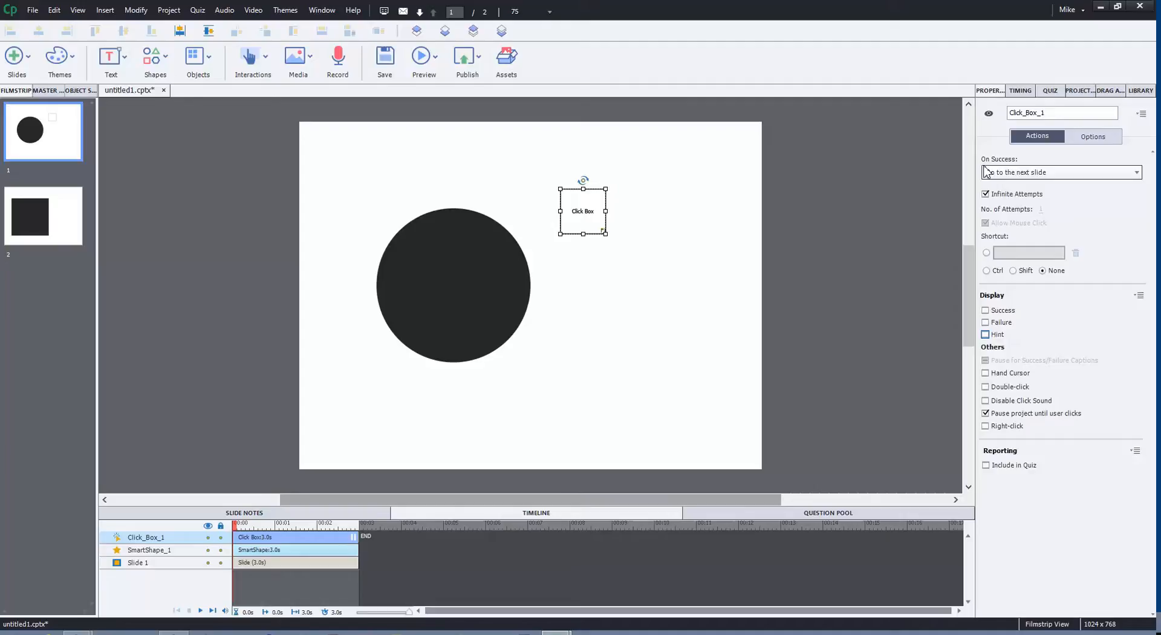
click(1060, 172)
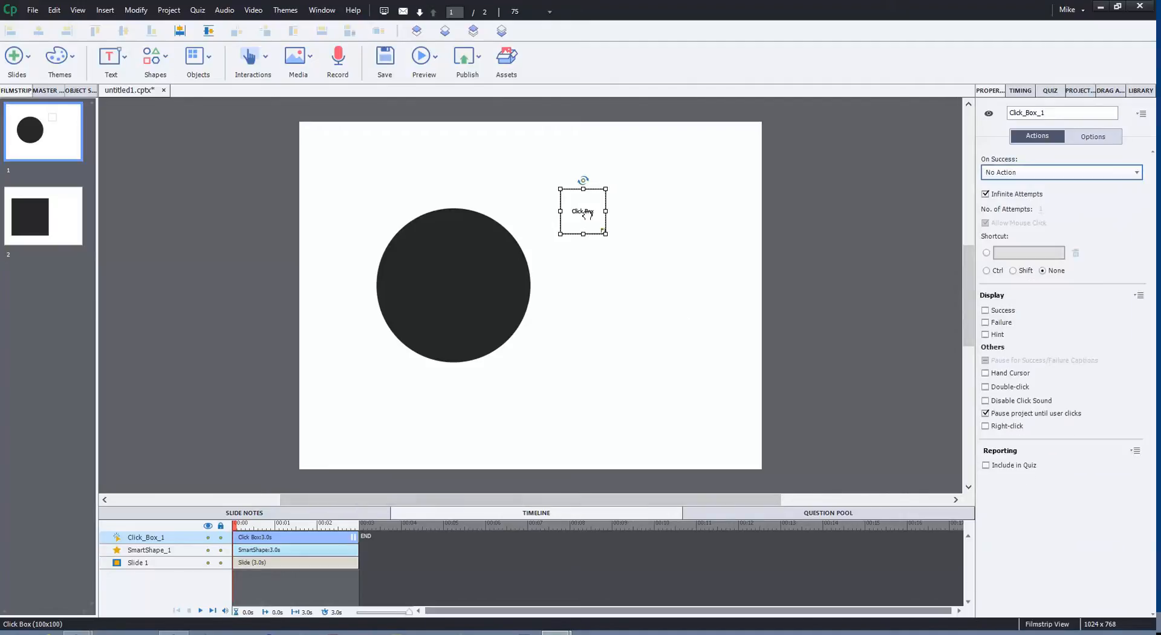
drag(583, 211, 726, 156)
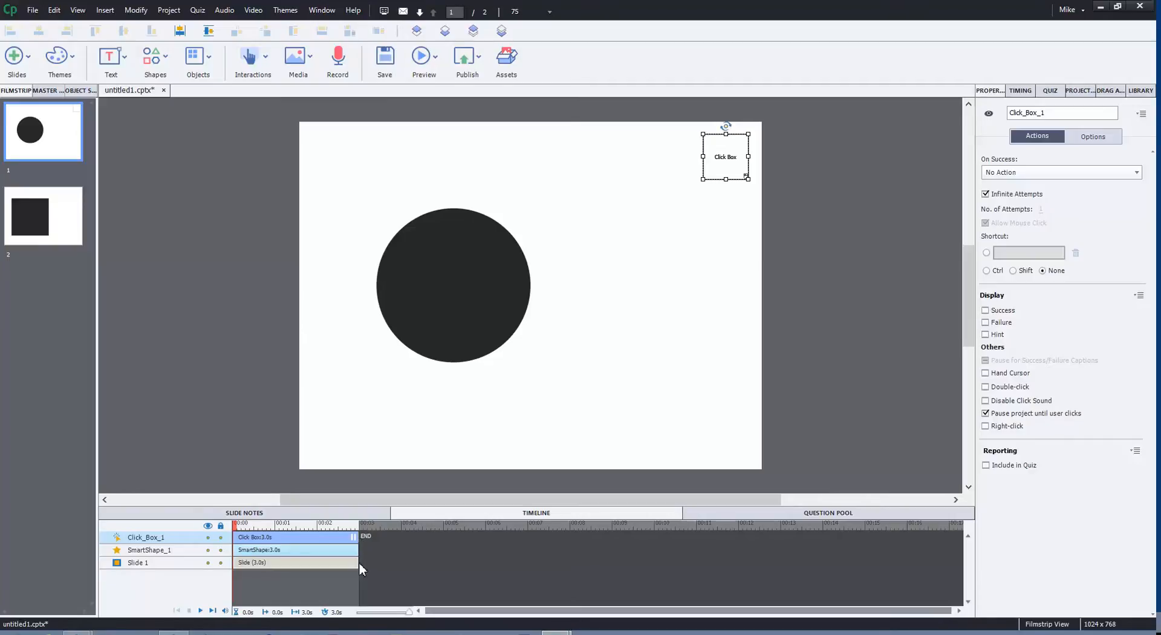
Extend slide 1's duration to 10 seconds in the Timeline and set the circle's timing.
drag(356, 562, 745, 562)
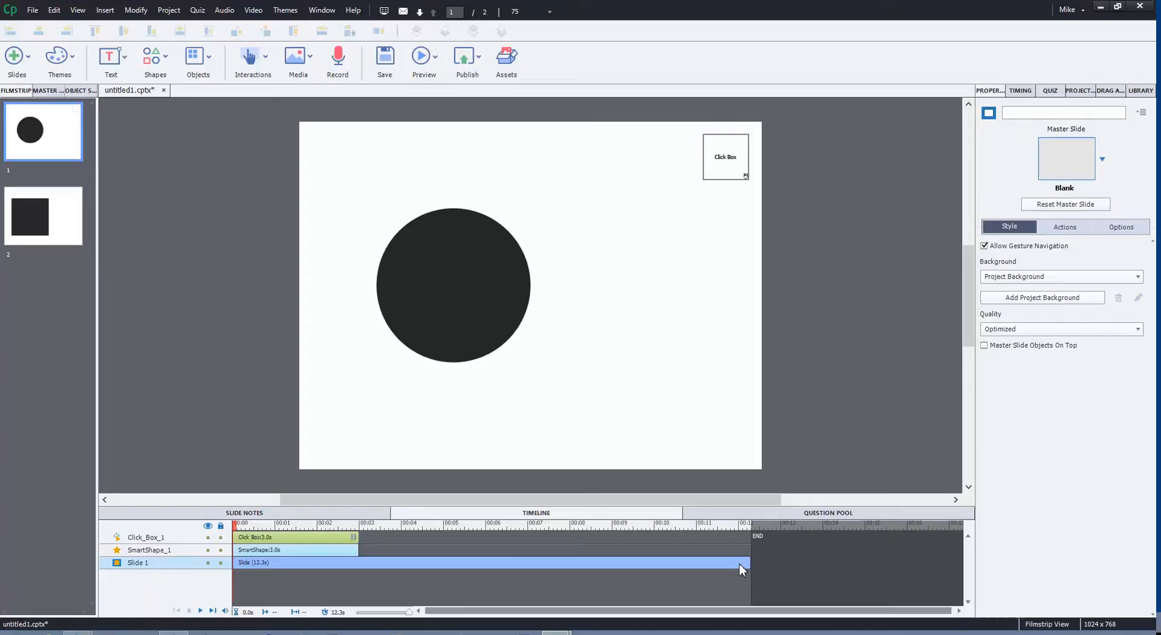
drag(744, 563, 650, 563)
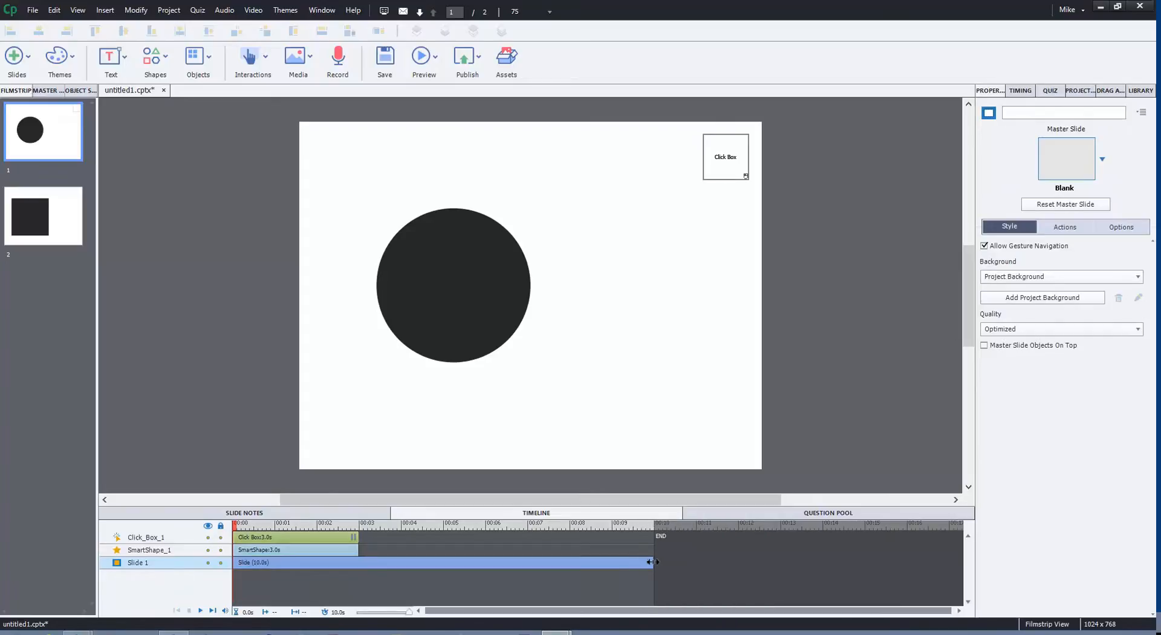
click(296, 549)
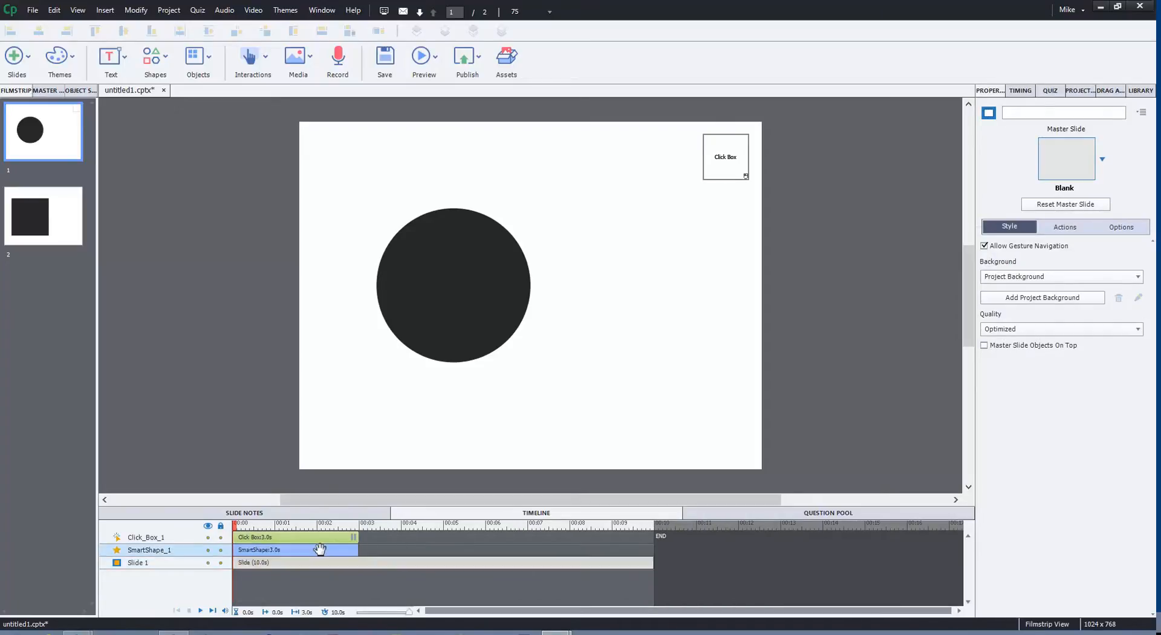
Select the circle on slide 1, then pick slide 2's square and copy it.
click(454, 284)
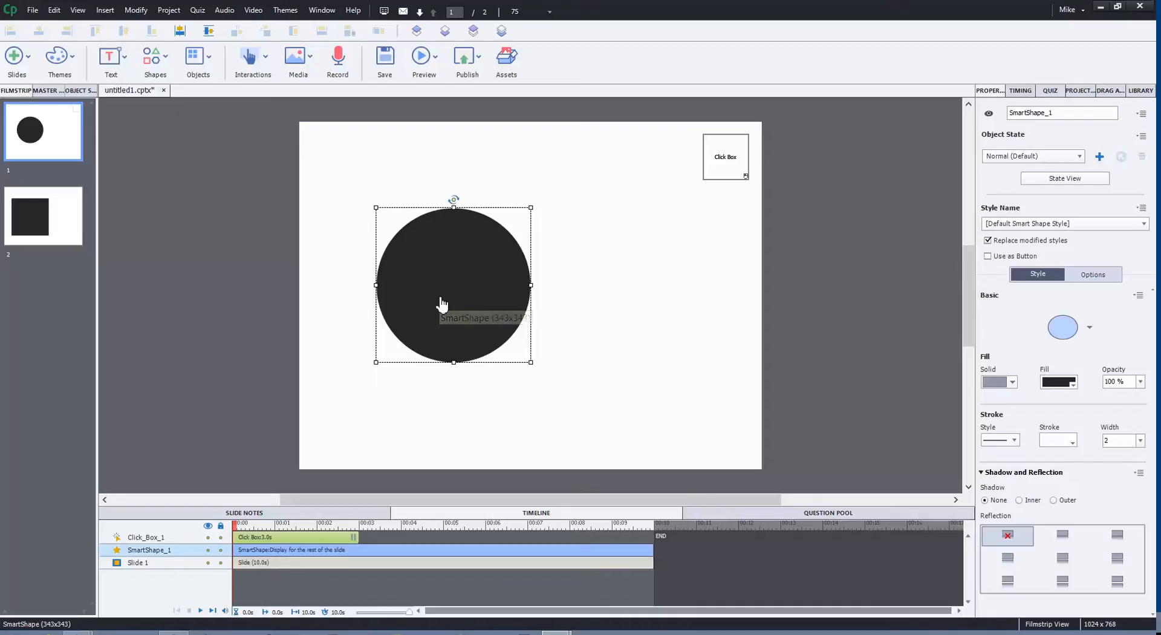
click(42, 215)
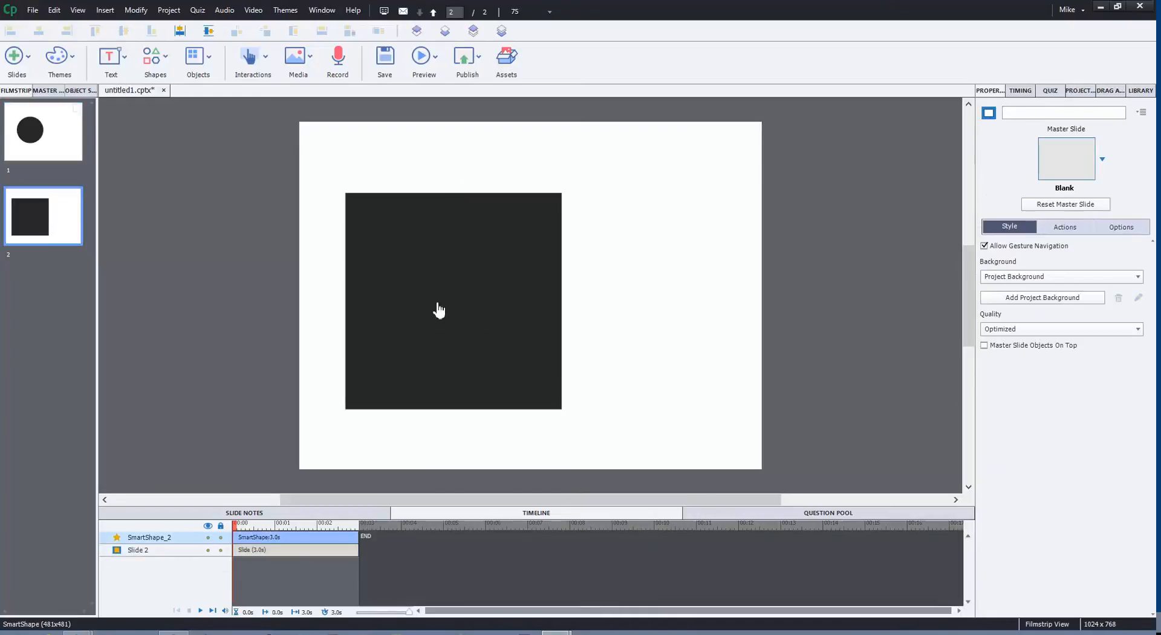
key(ctrl+v)
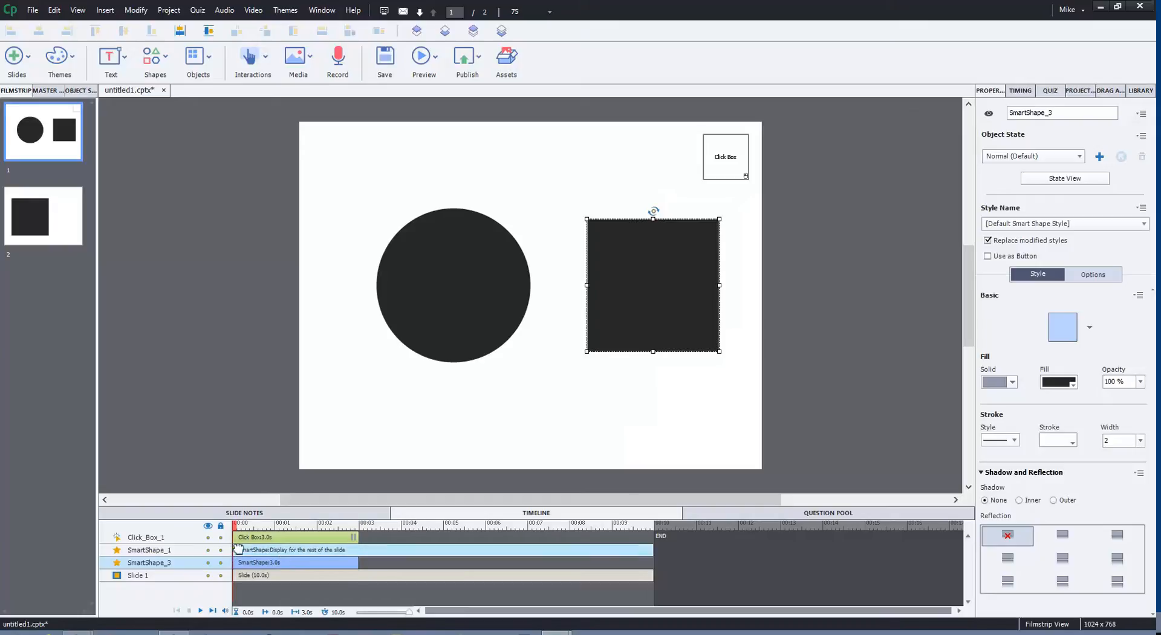
Move the click box onto the circle and enlarge it to cover the circle.
click(453, 285)
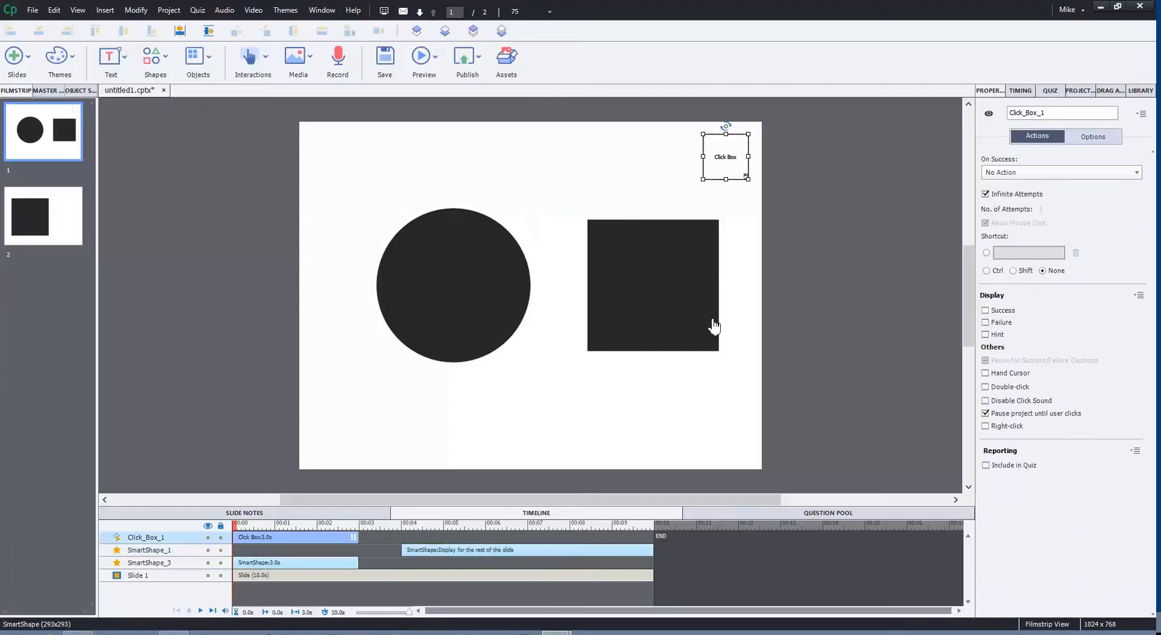
drag(726, 156, 389, 219)
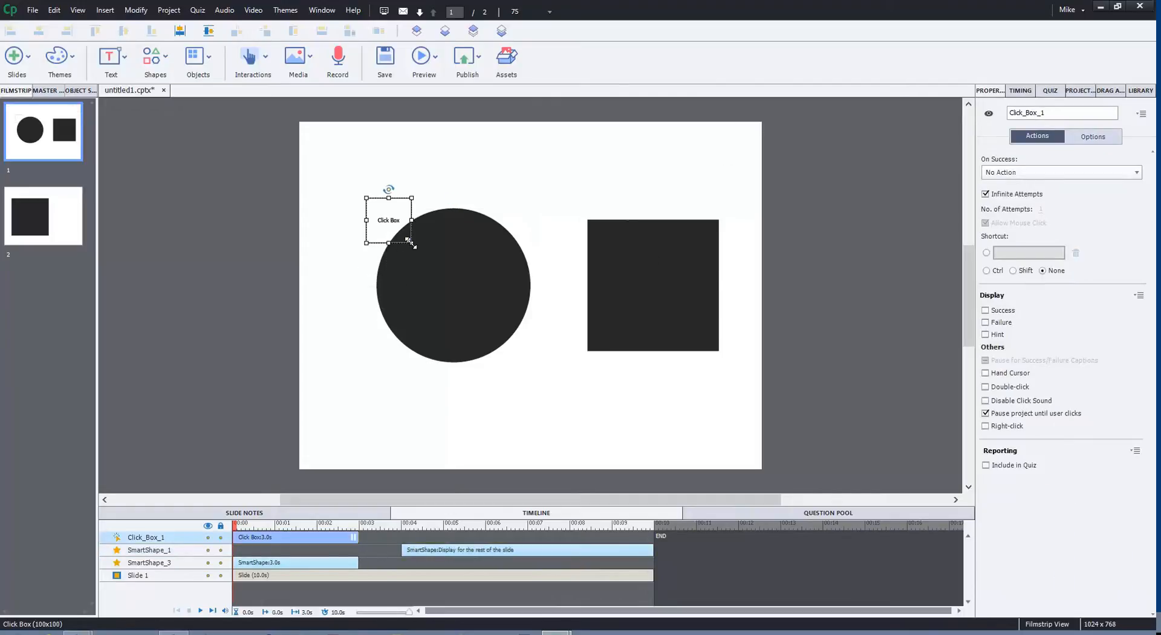
drag(411, 242, 543, 376)
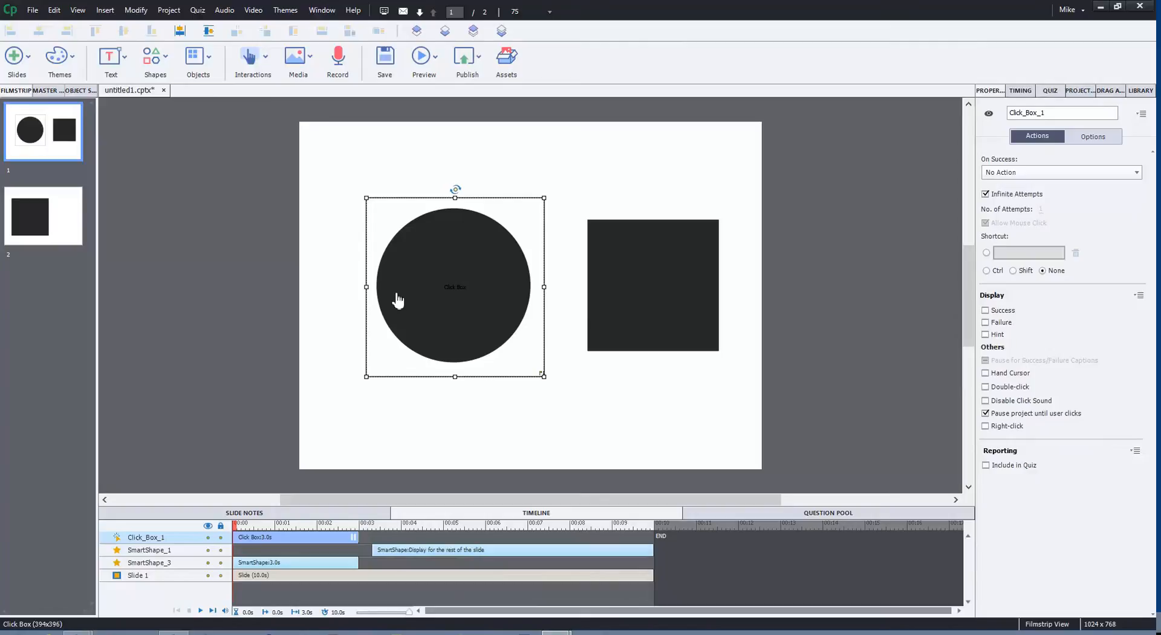
mouse_move(563, 267)
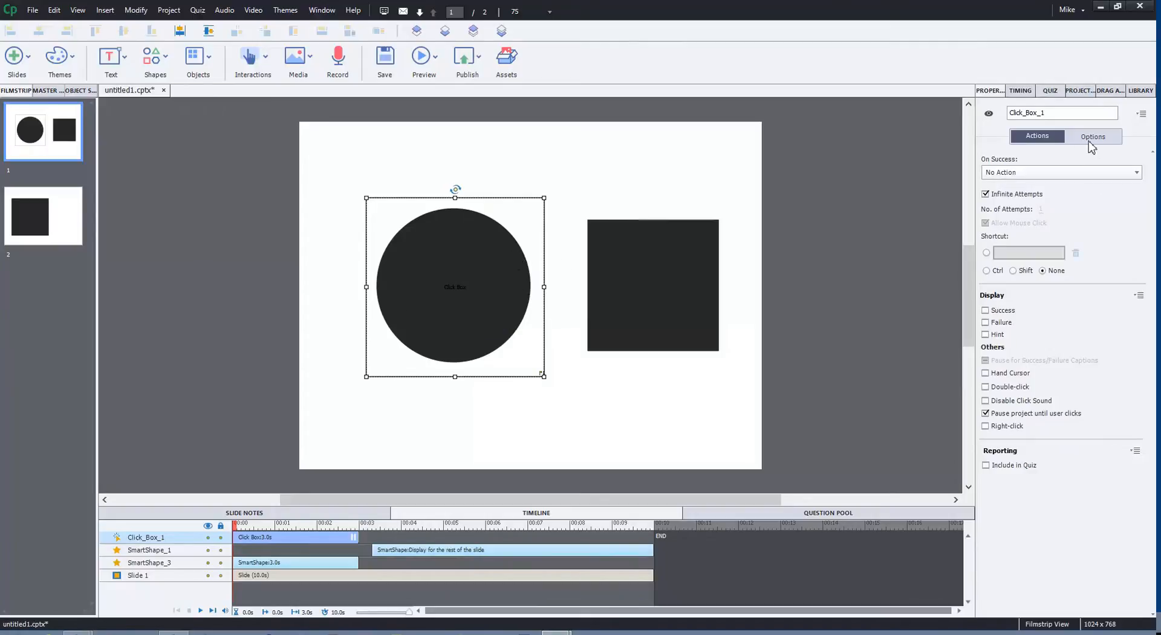
In the click box's Options tab, enable Stop Slide Audio set to When Paused.
click(1093, 136)
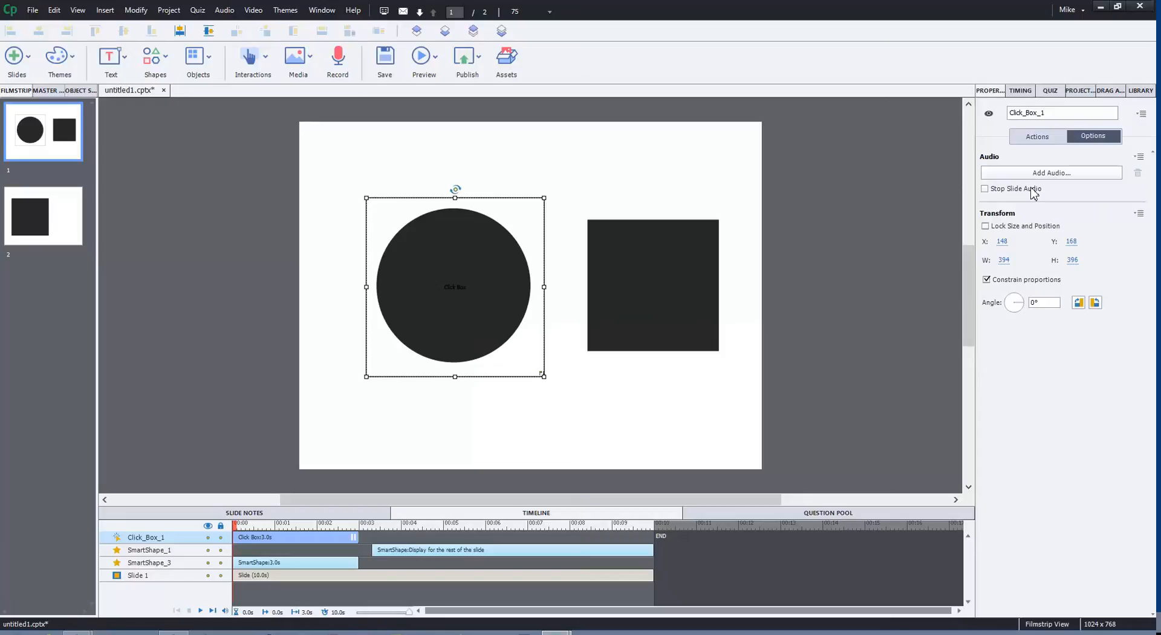
click(985, 189)
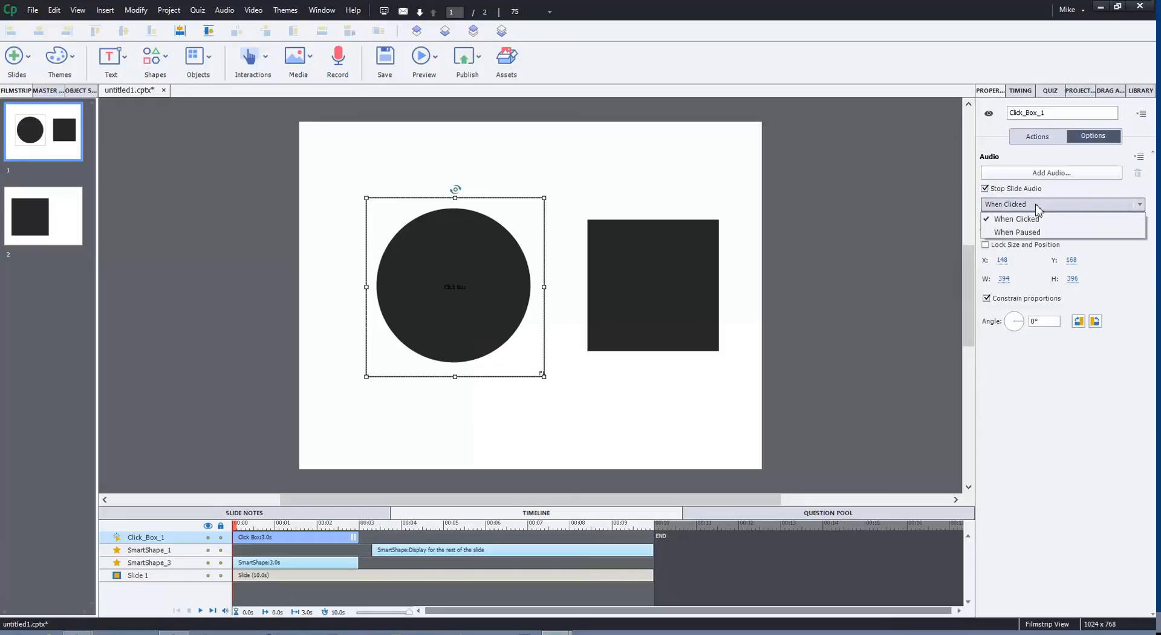
mouse_move(1017, 231)
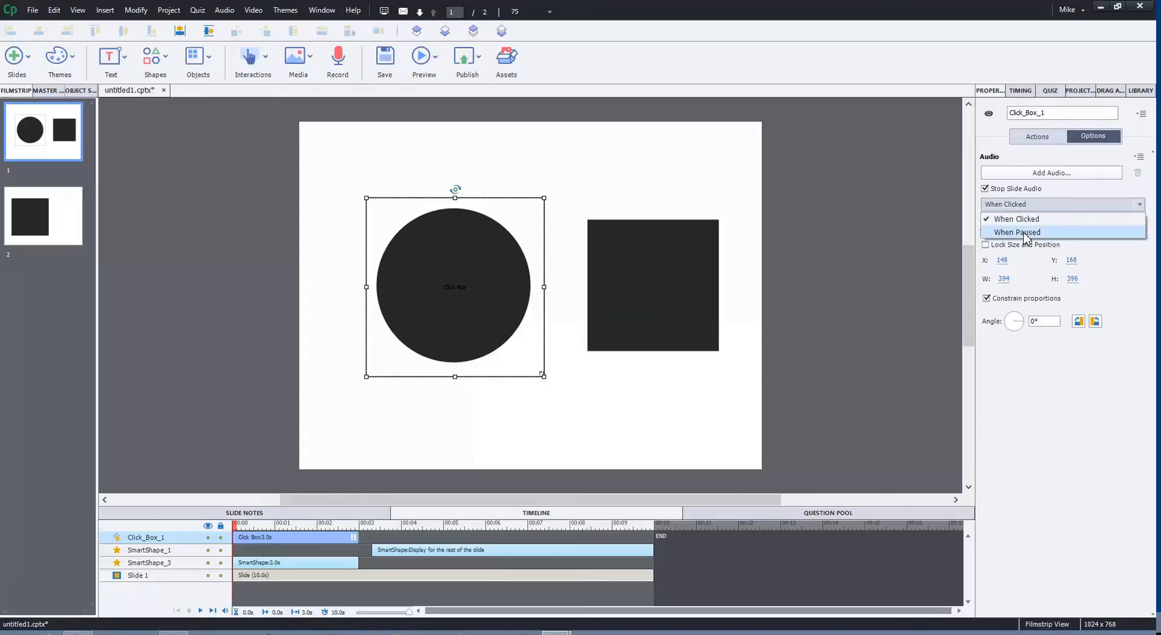
click(1017, 232)
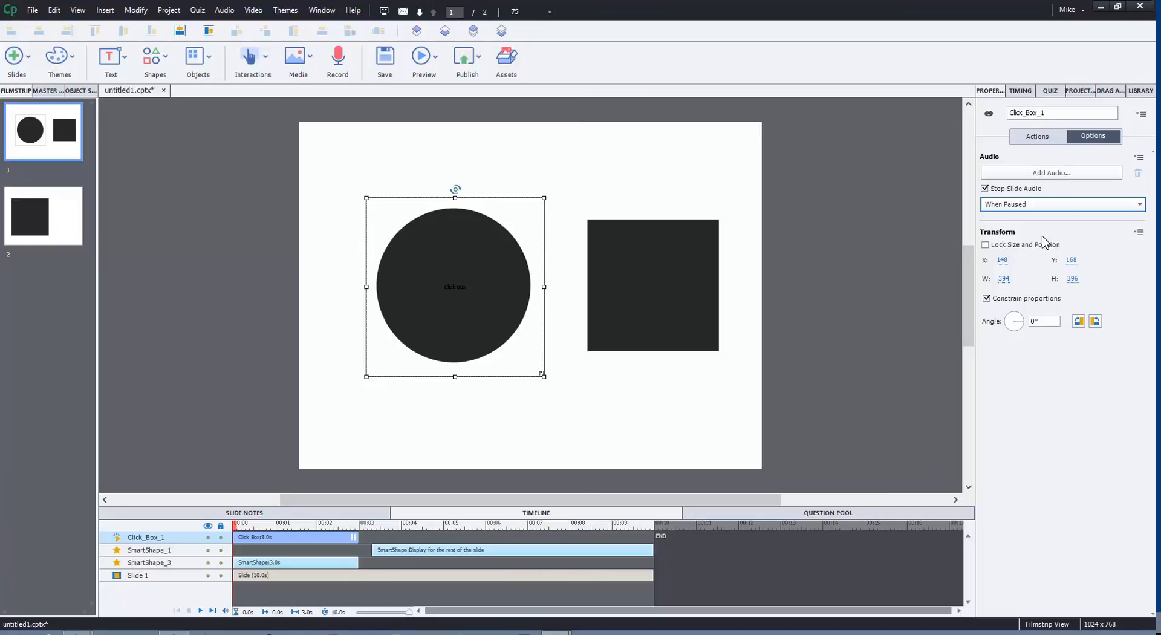
mouse_move(1045, 237)
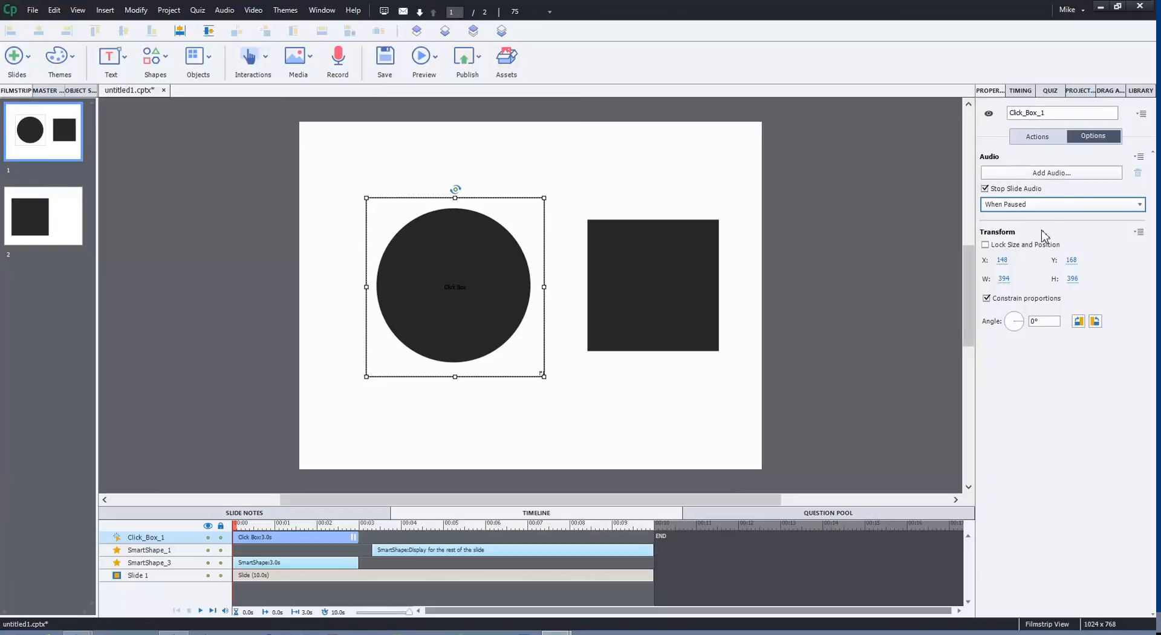